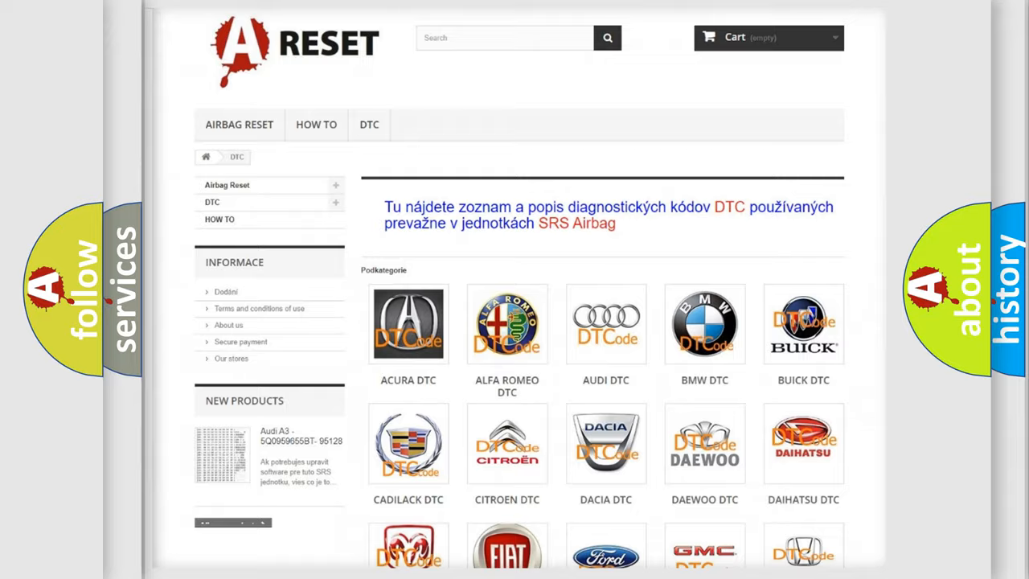
Scroll down through the Jeep DTC fault code subcategory grid.
{"action": "scroll", "scroll_direction": "down", "scroll_amount": 3}
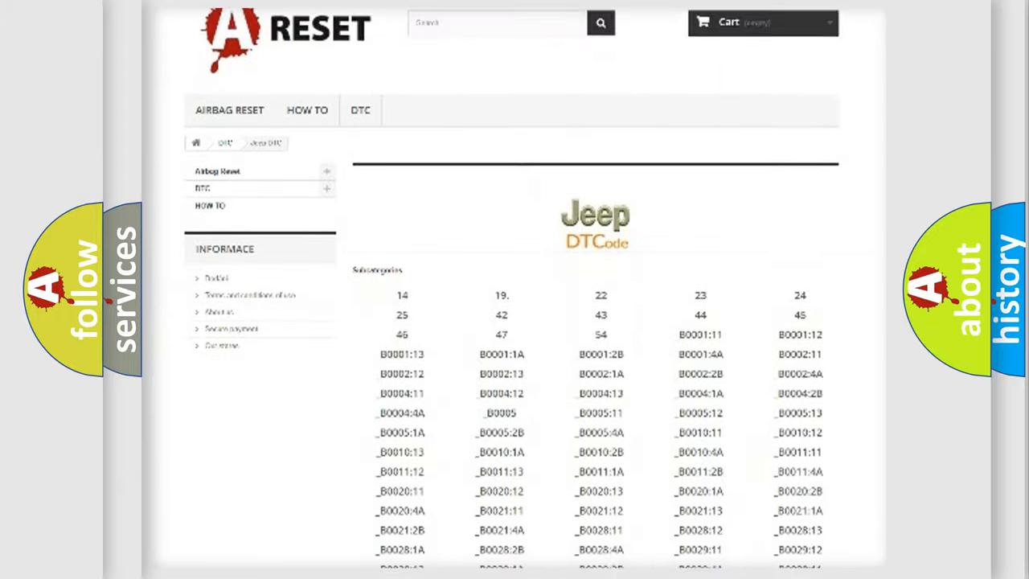
{"action": "scroll", "scroll_direction": "down", "scroll_amount": 3}
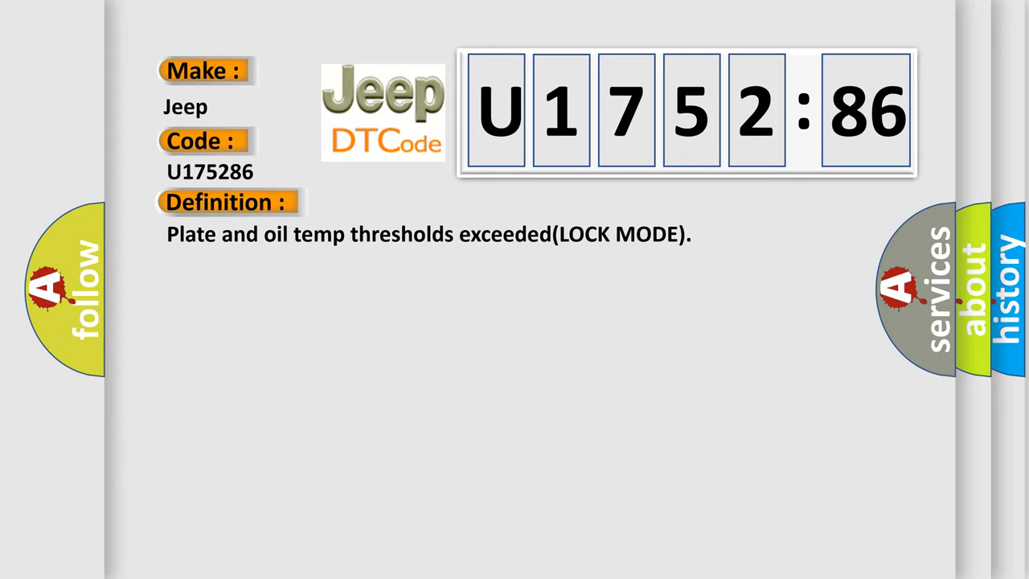
Reveal the Description text: faulty 4WD-lock switch, EMC or TCCU, implausible serial data.
{"action": "left_click", "coordinate": [418, 203]}
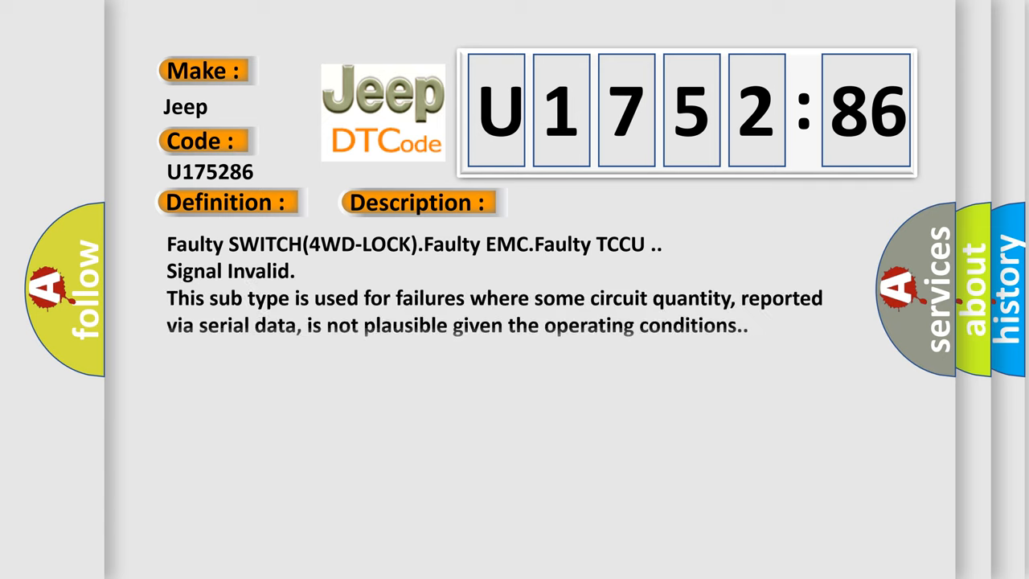